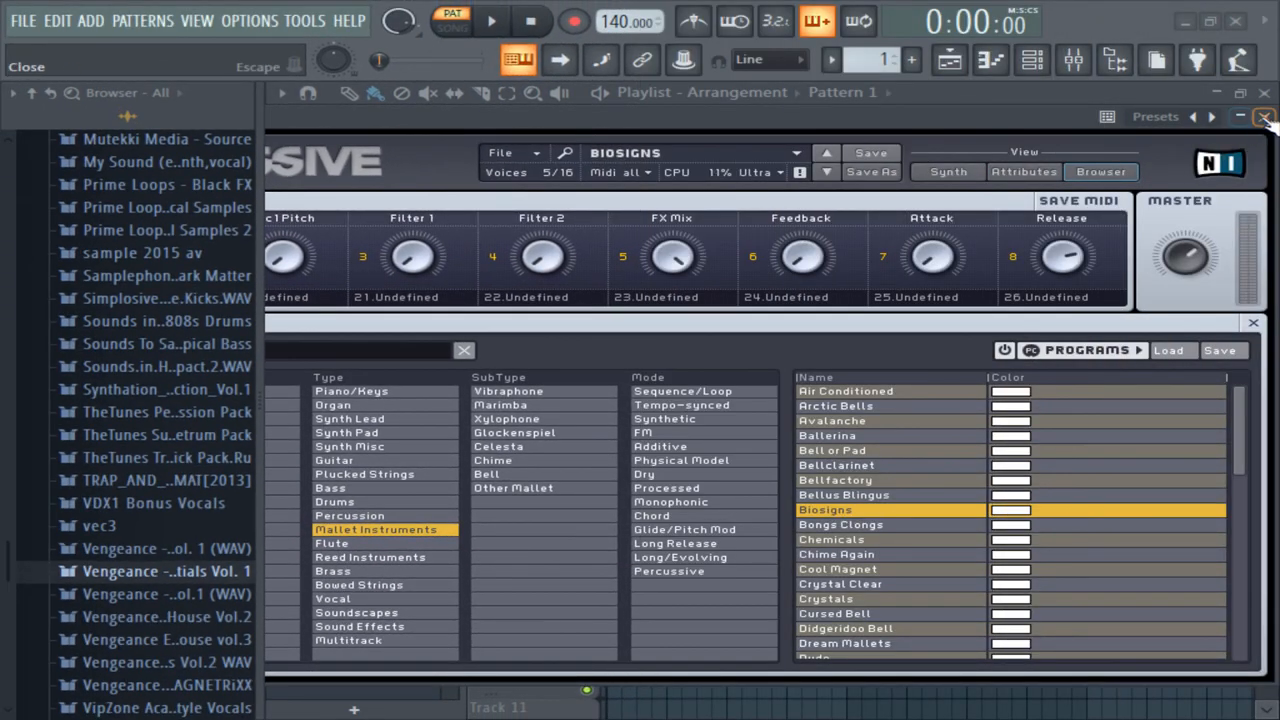
Load the Biosigns preset from Mallet Instruments into Massive and bring up the Massive #2 piano roll
{"action": "left_click", "coordinate": [1264, 116]}
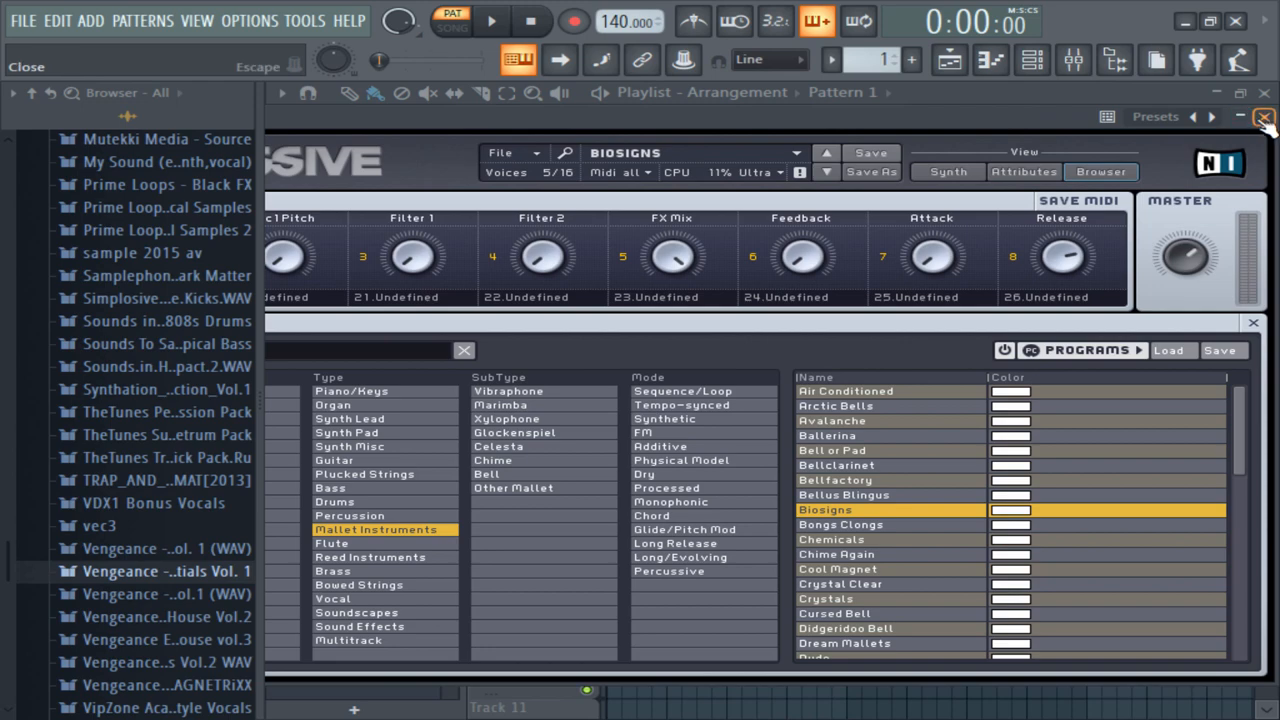
{"action": "left_click", "coordinate": [1264, 116]}
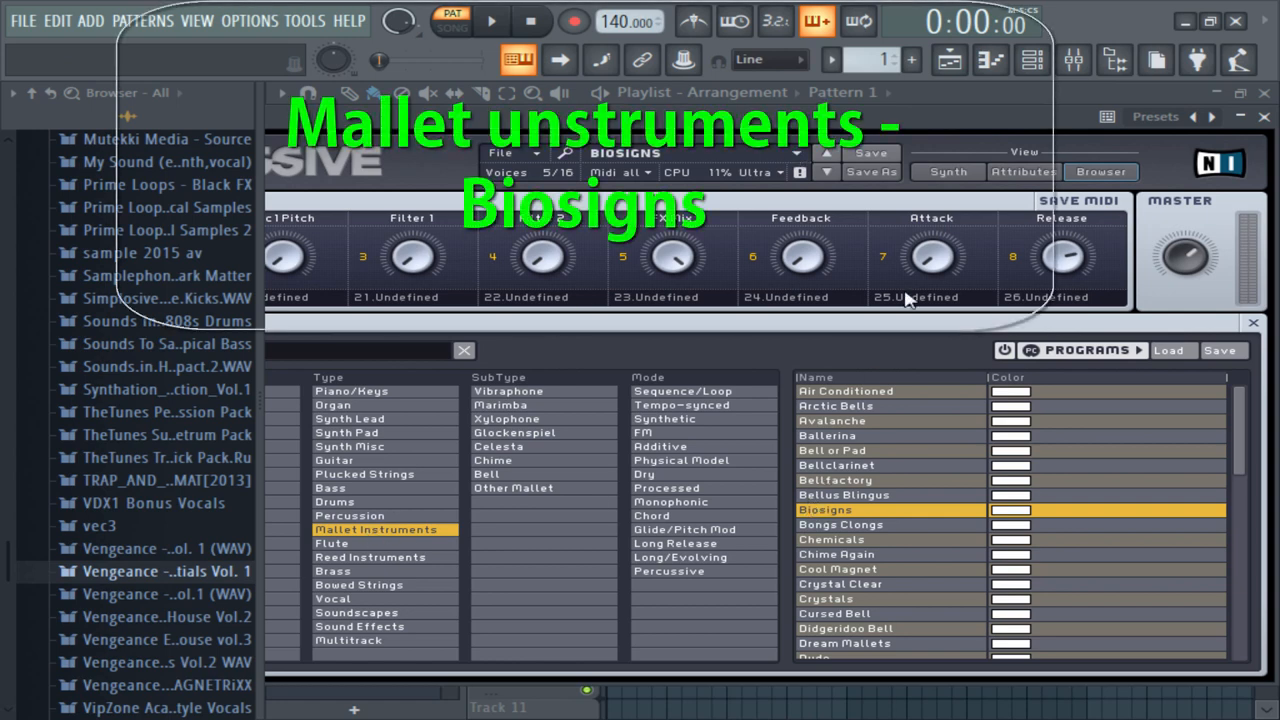
{"action": "left_click", "coordinate": [1034, 60]}
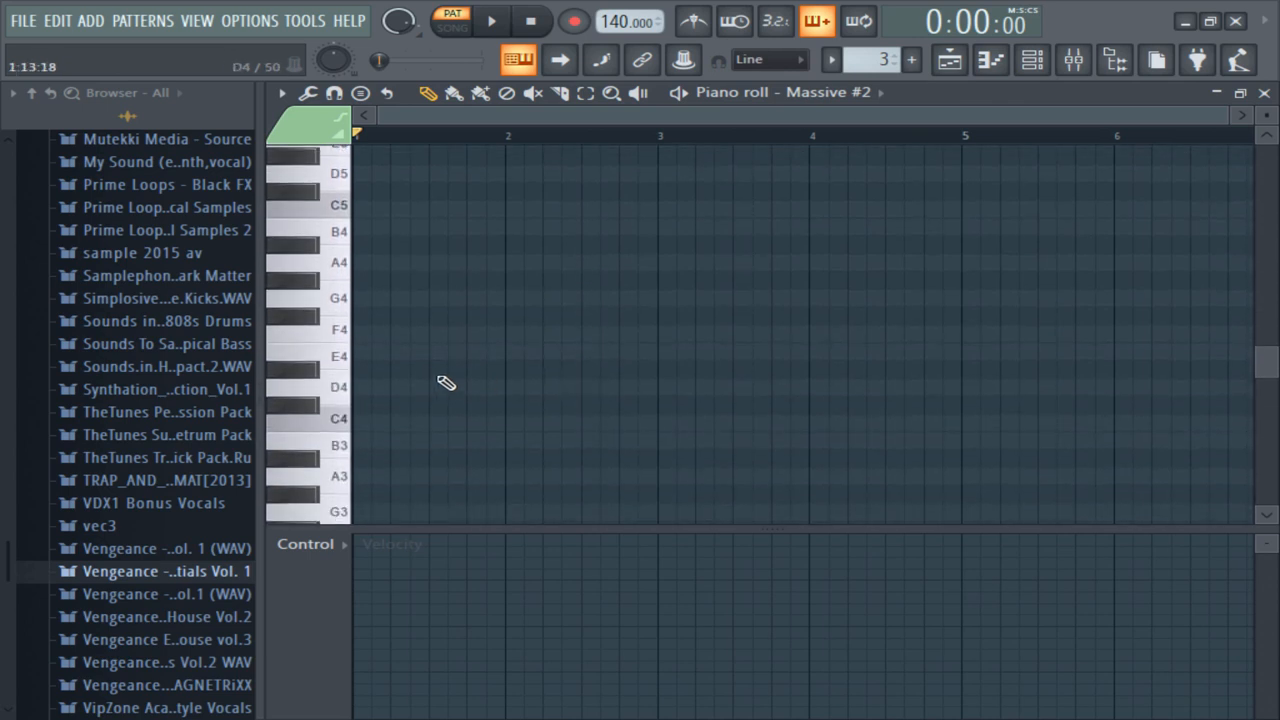
Draw E4 and C4 notes in the Massive #2 pattern and play it at 80 BPM
{"action": "left_click", "coordinate": [390, 352]}
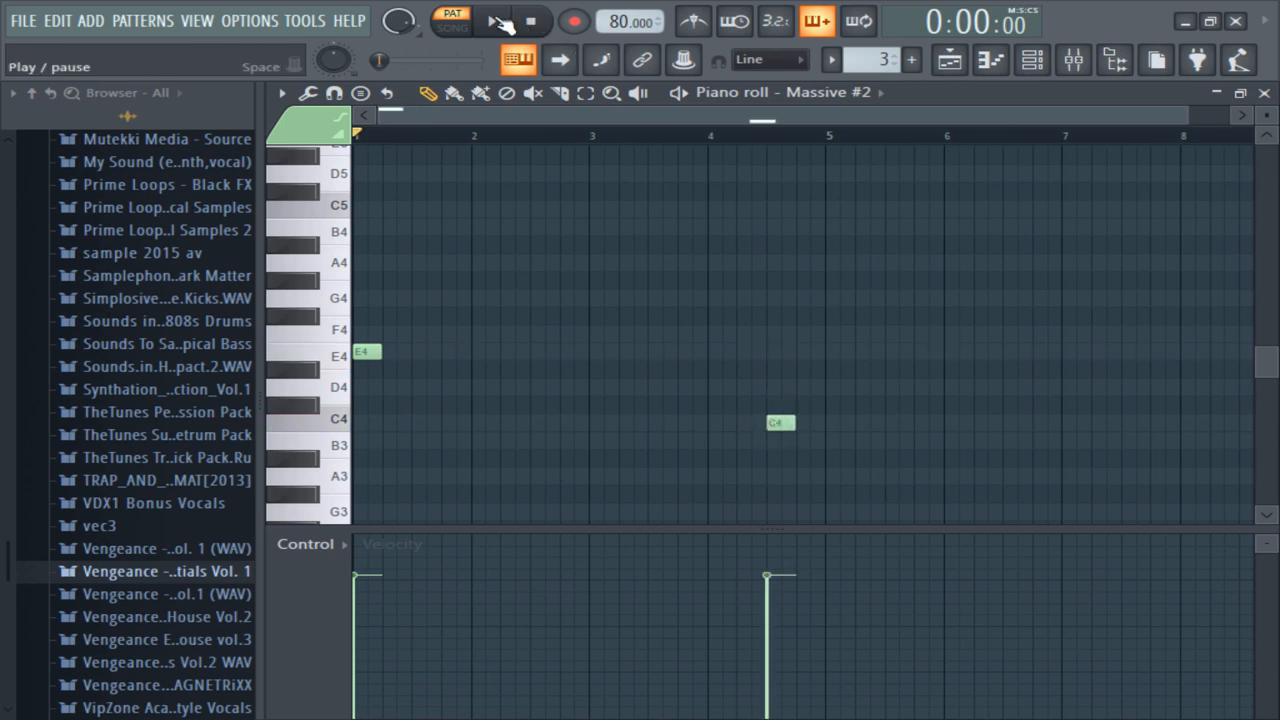
{"action": "left_click", "coordinate": [492, 20]}
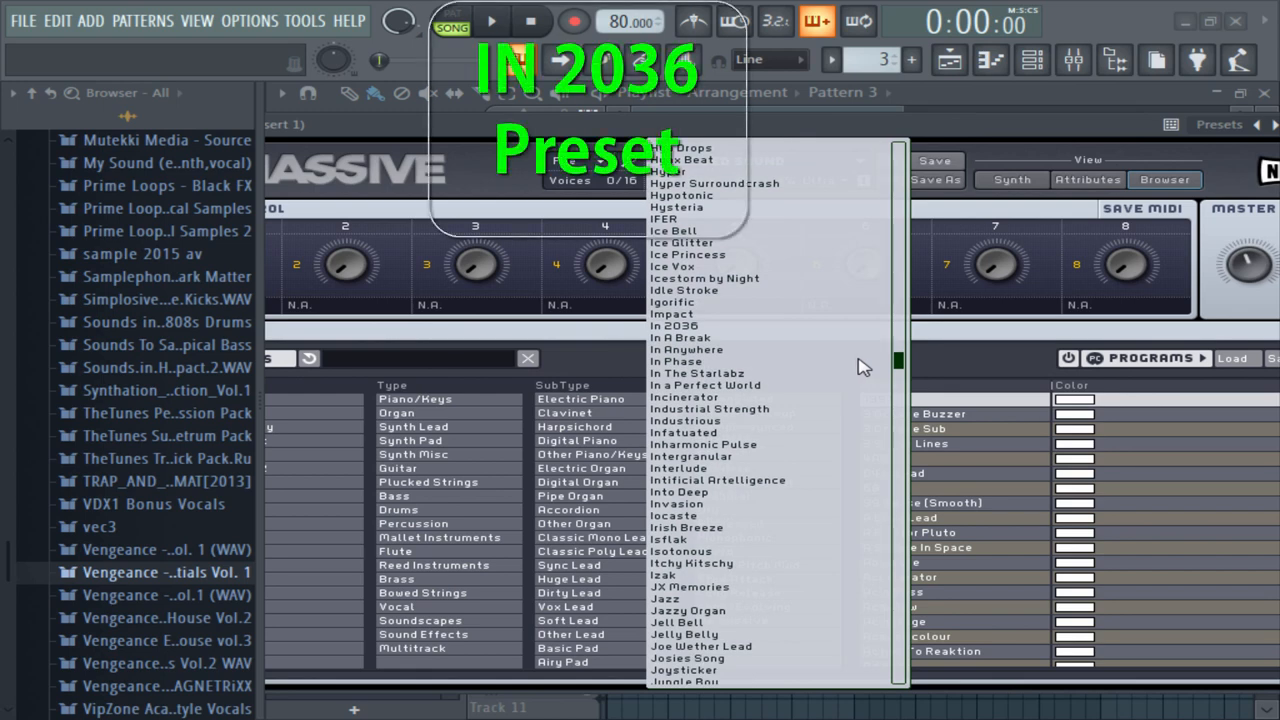
Load In 2036 on the new Massive, then filter to Mallet Instruments for Air Conditioned
{"action": "left_click", "coordinate": [672, 324]}
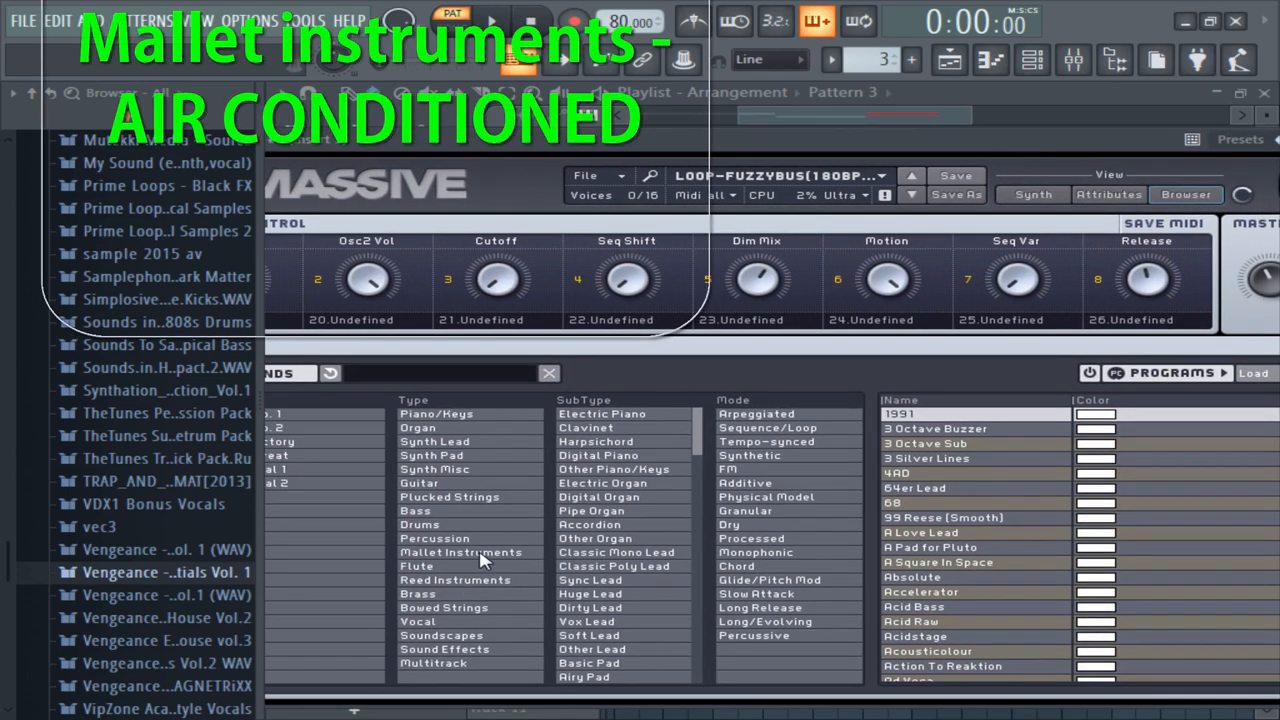
{"action": "left_click", "coordinate": [460, 552]}
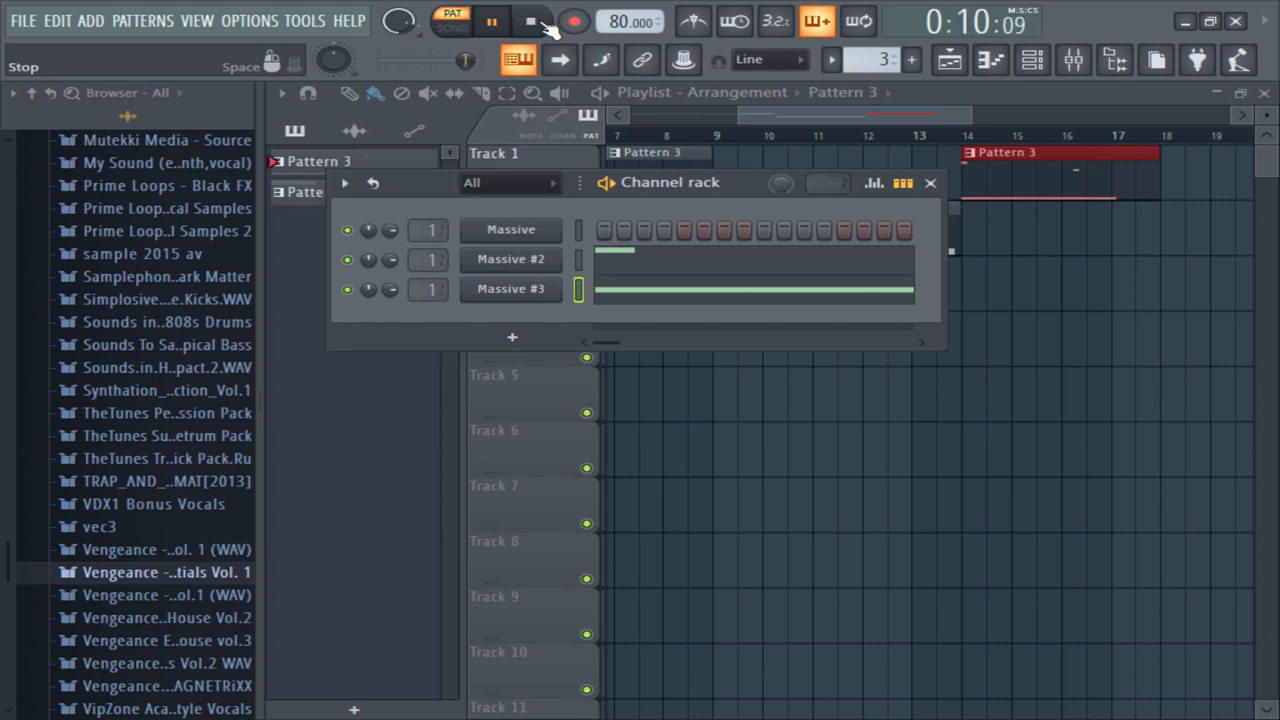
Stop playback and load ValhallaRoom into slot 3 of mixer insert 1
{"action": "double_click", "coordinate": [188, 544]}
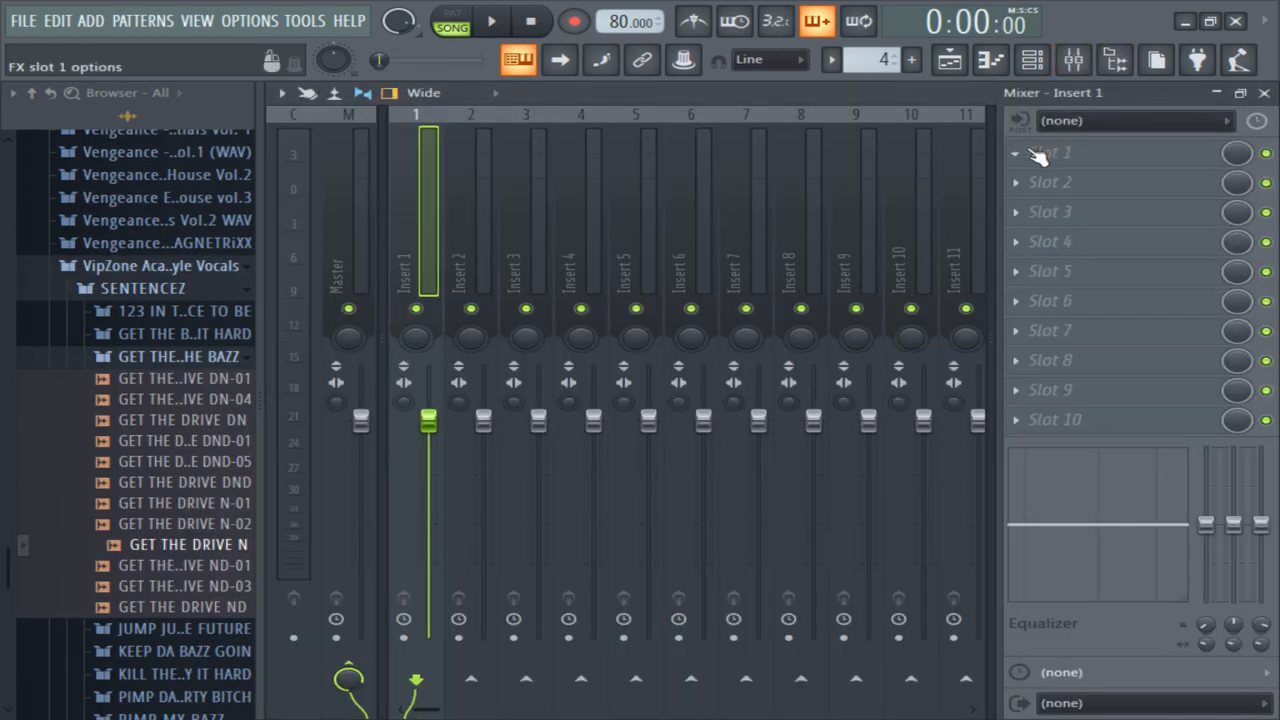
{"action": "left_click", "coordinate": [1050, 152]}
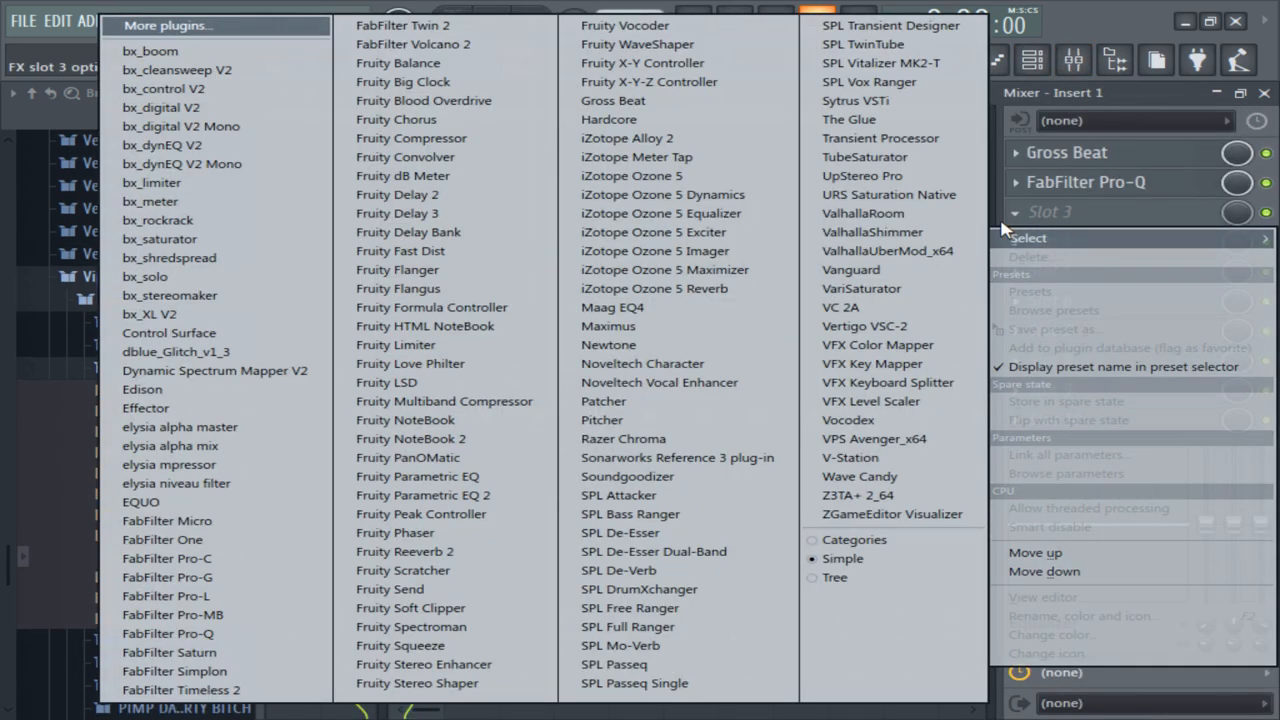
{"action": "mouse_move", "coordinate": [708, 440]}
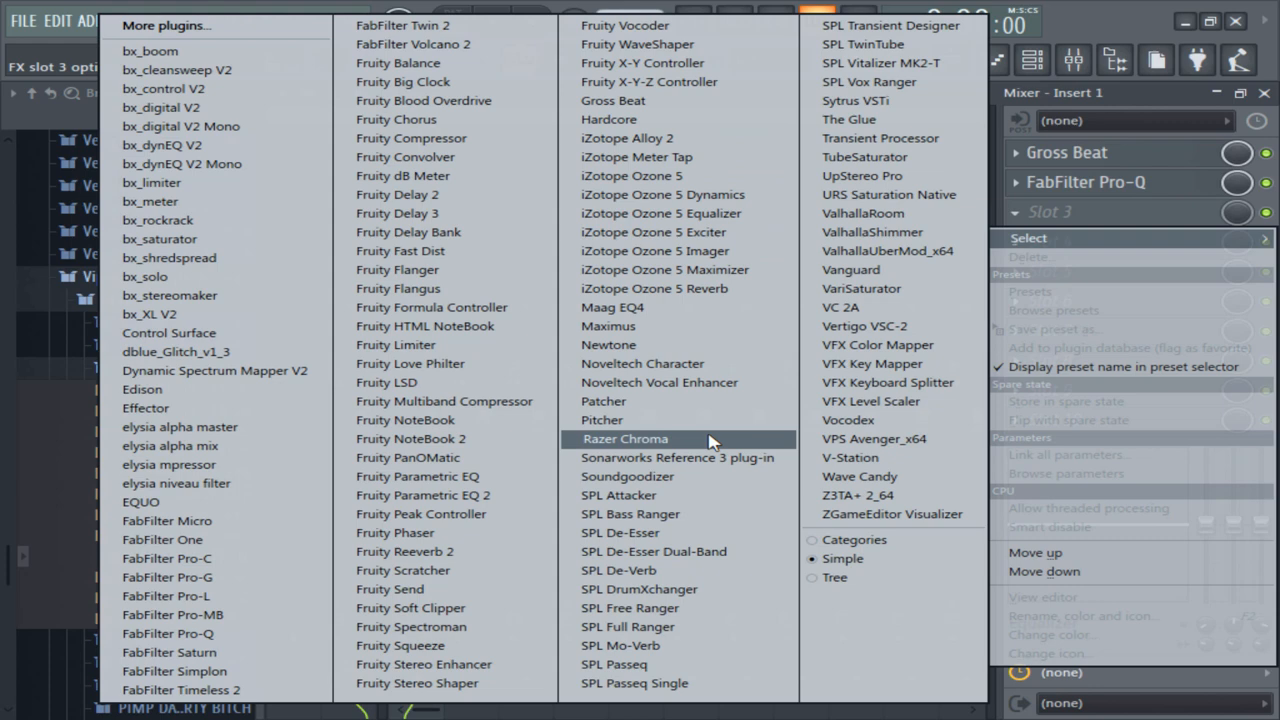
{"action": "left_click", "coordinate": [862, 212]}
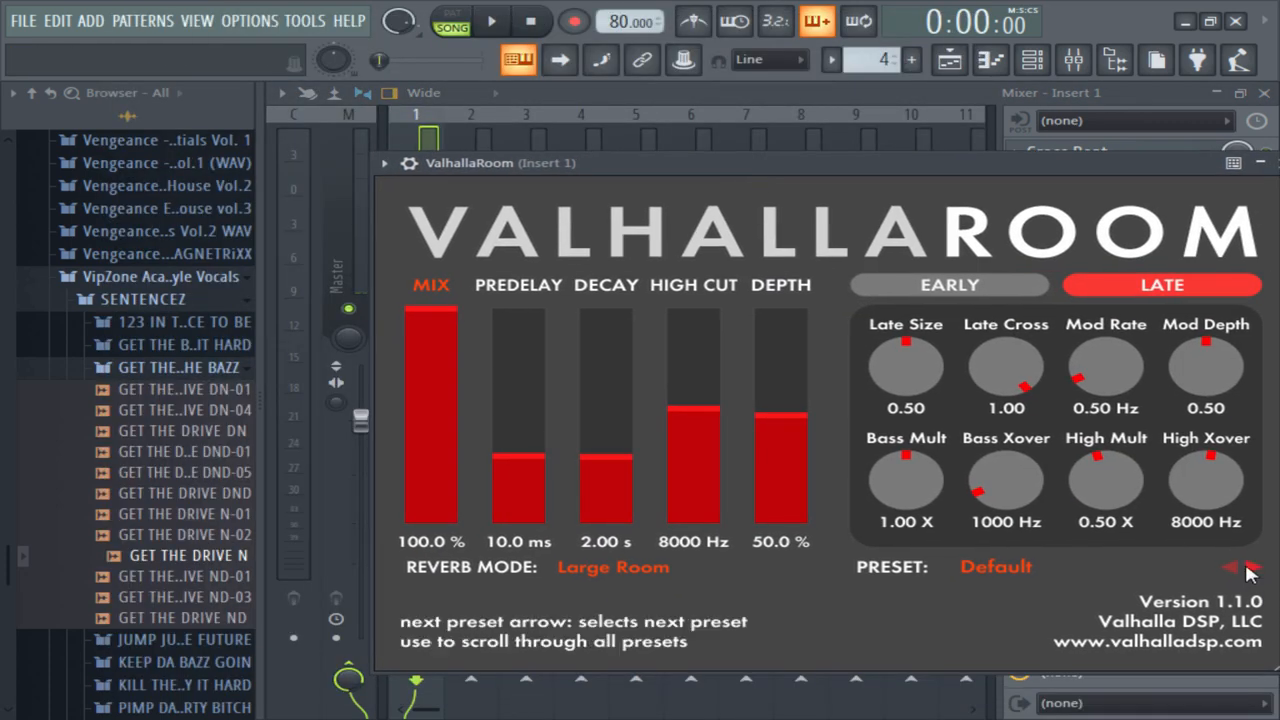
Step the ValhallaRoom presets forward to BrightCistern and close the reverb window
{"action": "left_click", "coordinate": [1232, 568]}
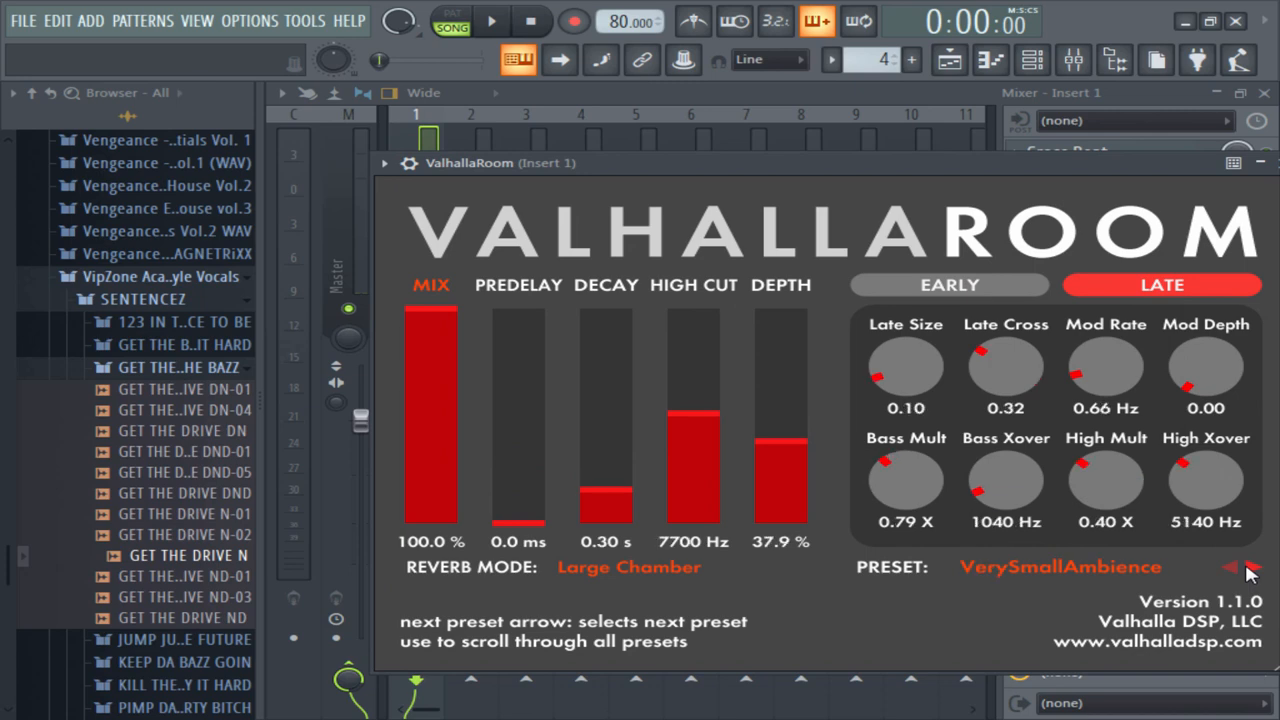
{"action": "left_click", "coordinate": [1232, 568]}
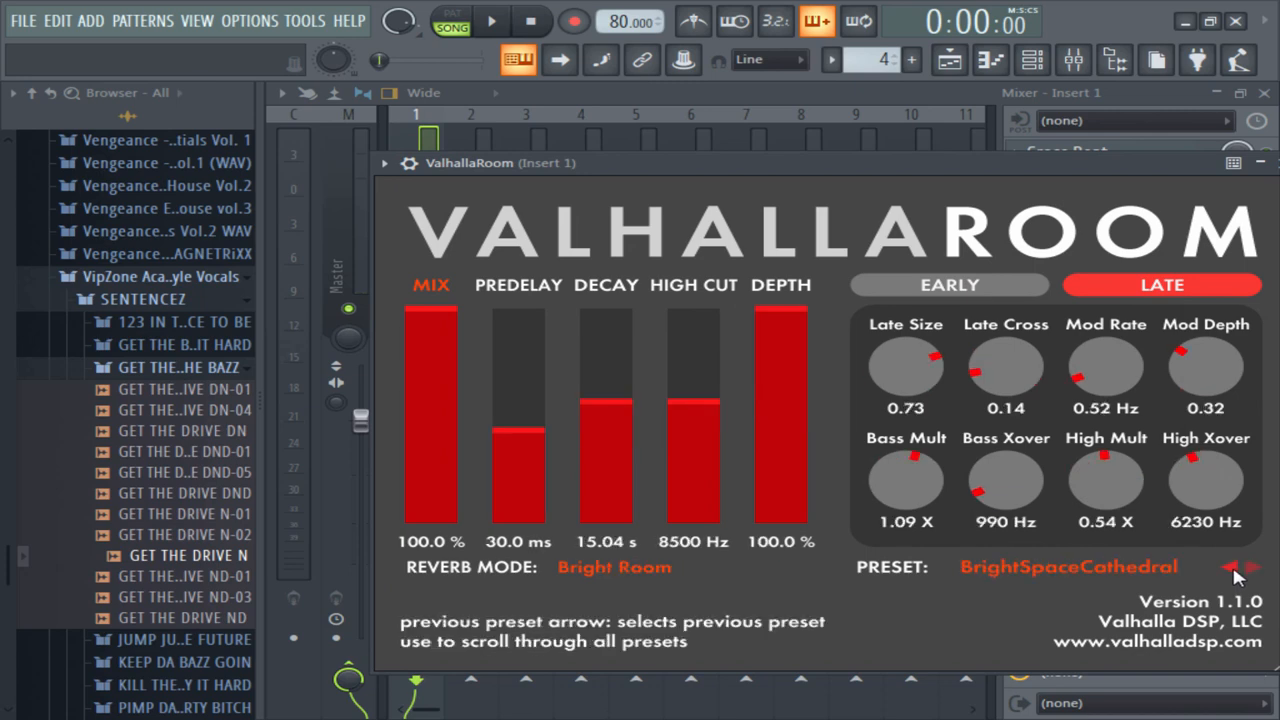
{"action": "left_click", "coordinate": [1228, 568]}
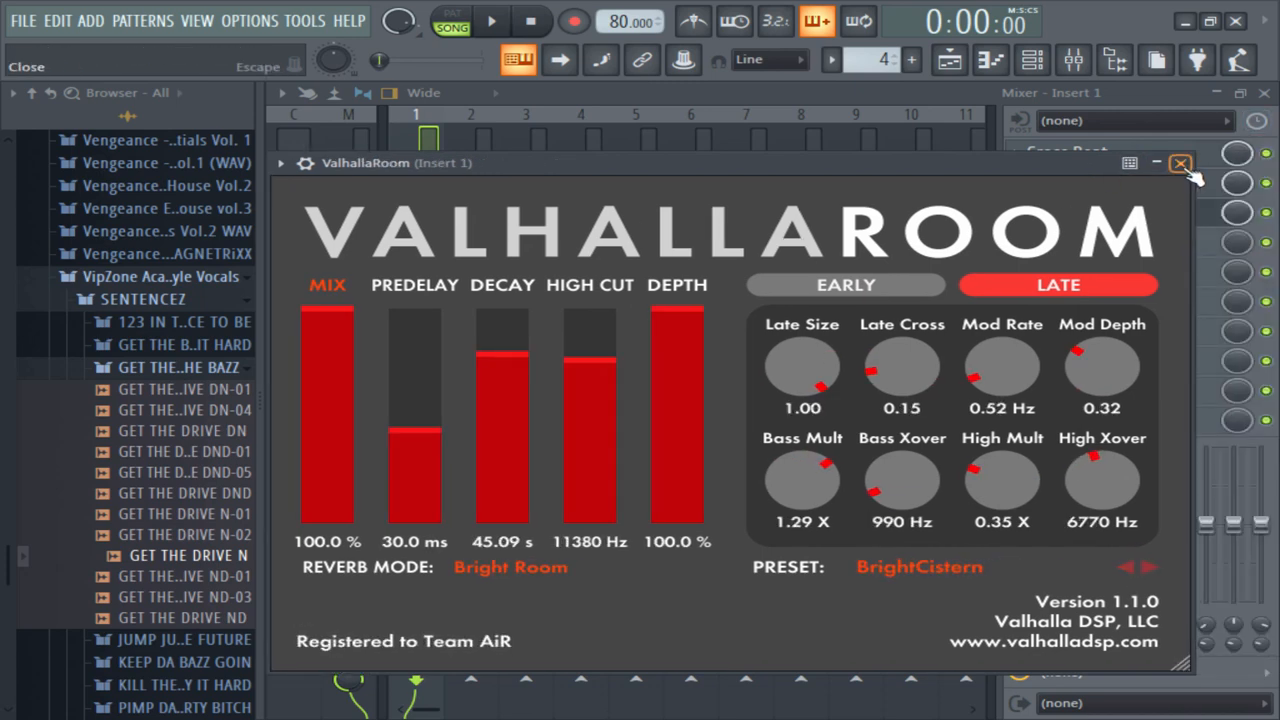
{"action": "left_click", "coordinate": [1180, 164]}
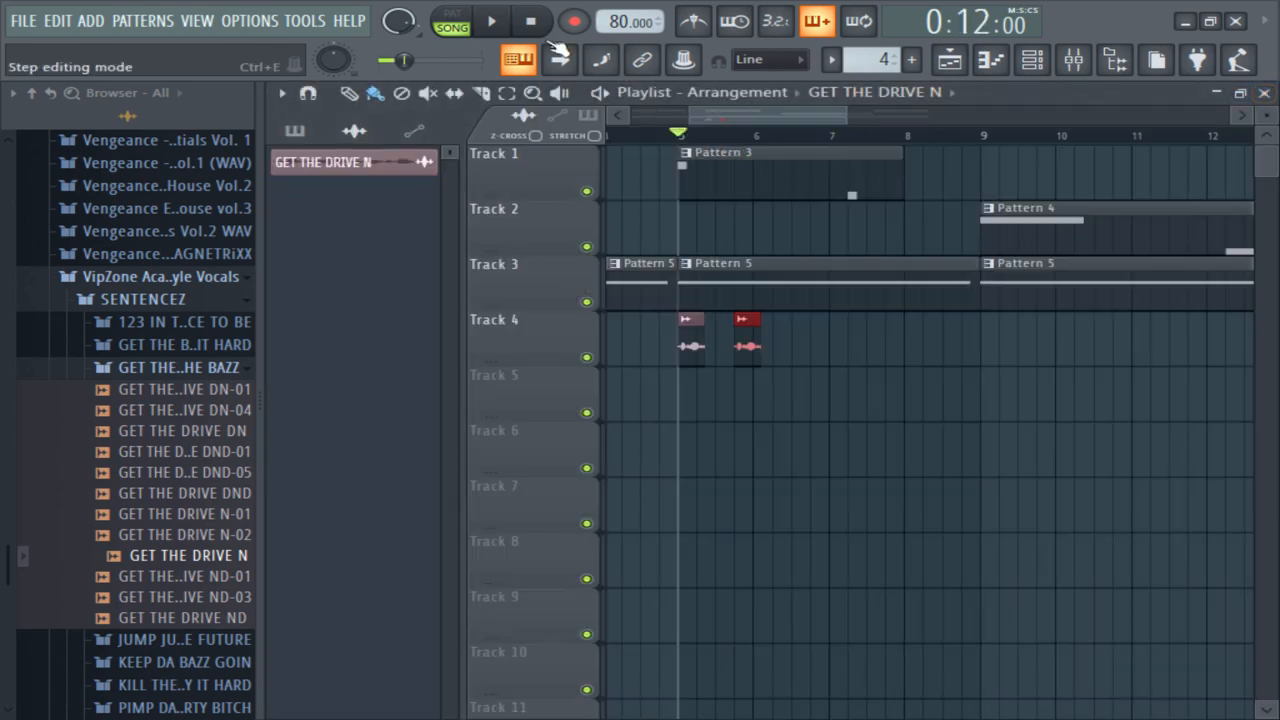
Play the arrangement and adjust the GET THE DRIVE N vocal clip's channel settings on Track 4
{"action": "left_click", "coordinate": [490, 20]}
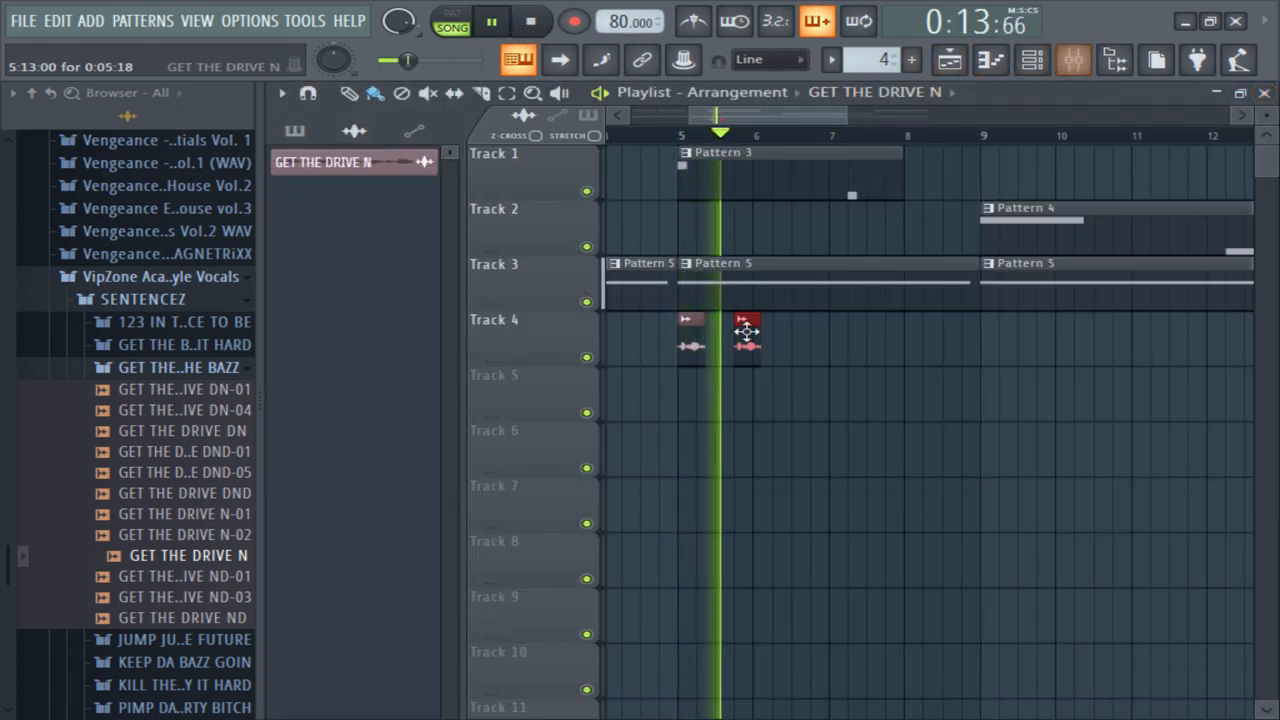
{"action": "double_click", "coordinate": [748, 336]}
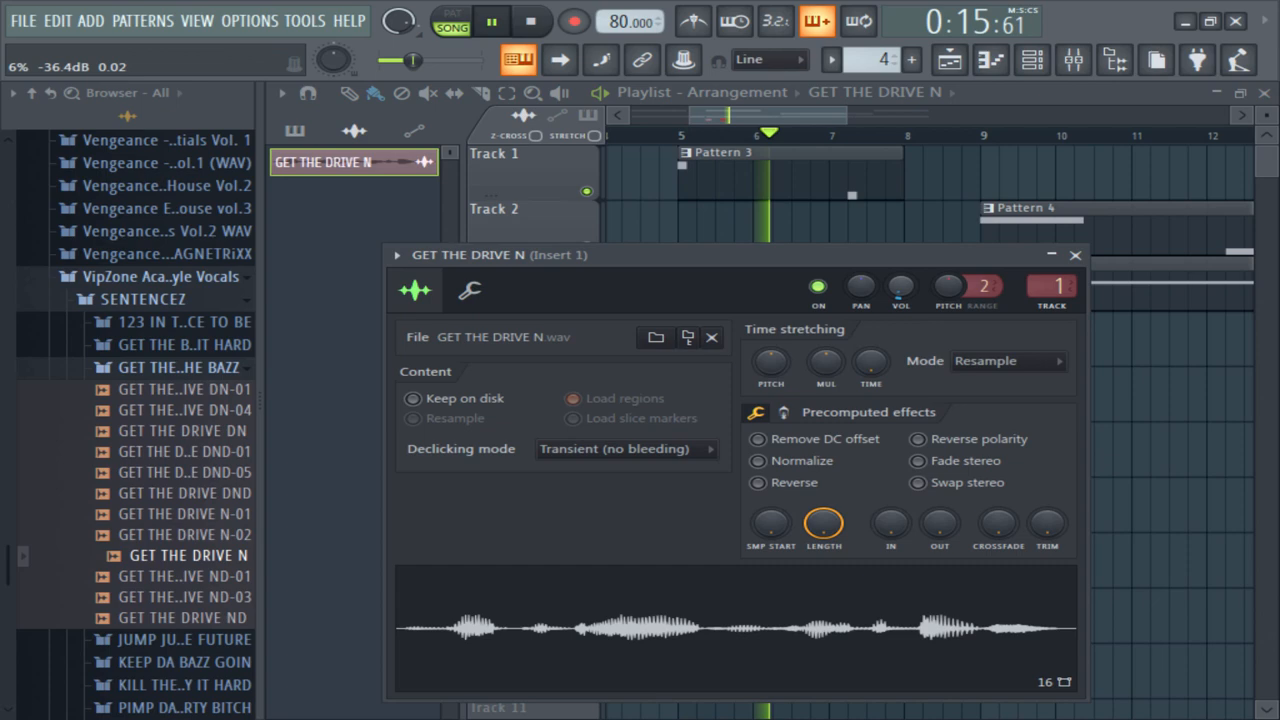
{"action": "left_click", "coordinate": [1072, 60]}
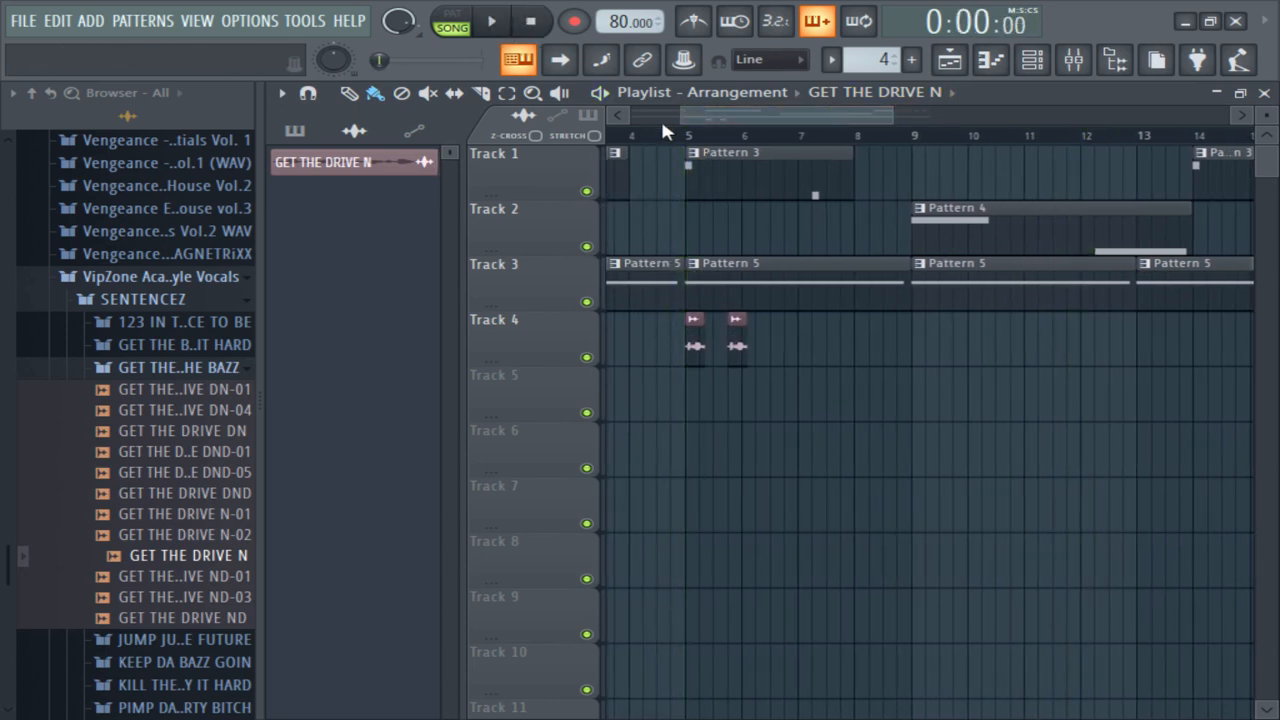
Bring the Massive #2 piano roll with its E4 and C4 notes back into view
{"action": "left_click", "coordinate": [490, 20]}
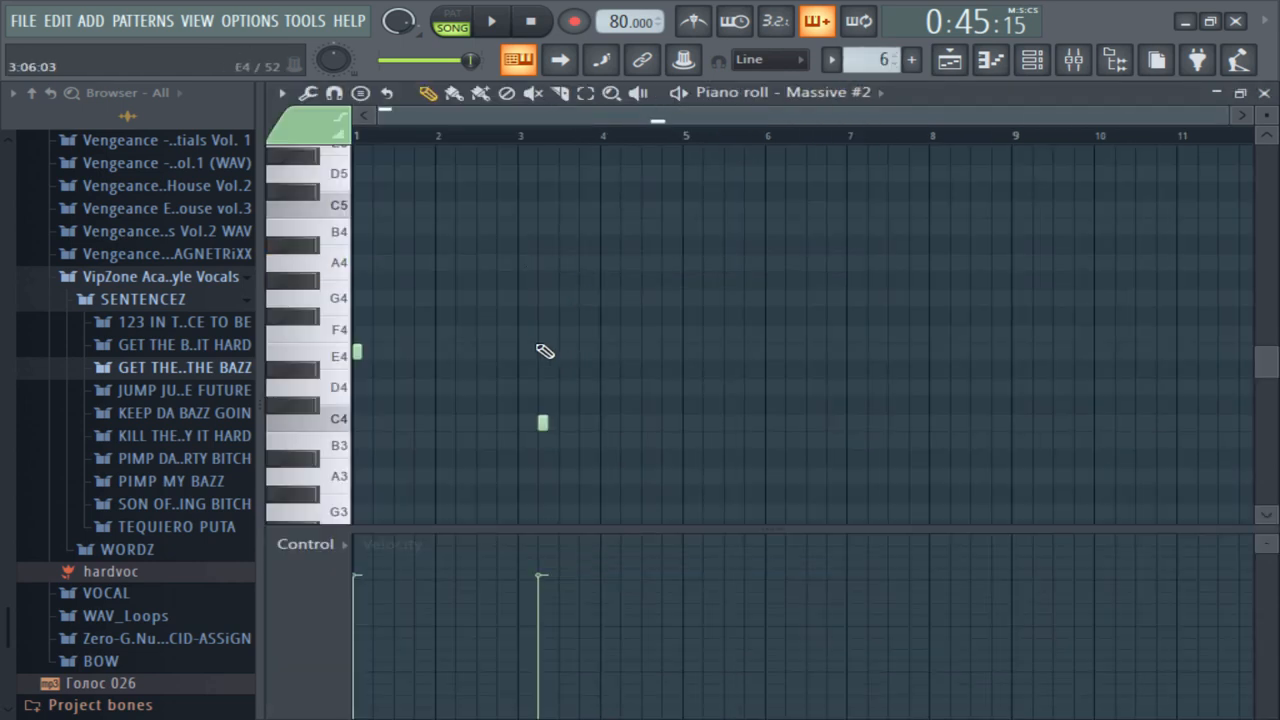
Move the later Massive #2 note from C4 to A4 and play the pattern
{"action": "left_click_drag", "start_coordinate": [540, 316], "coordinate": [856, 316]}
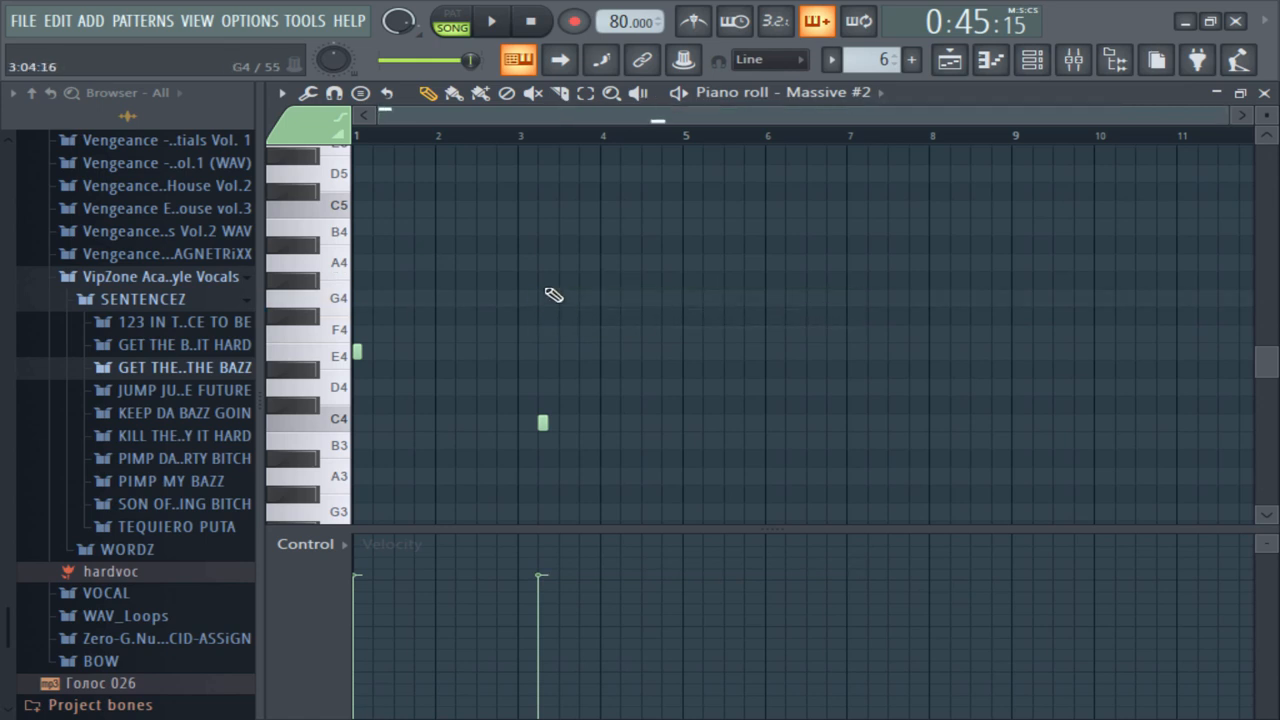
{"action": "left_click", "coordinate": [544, 280]}
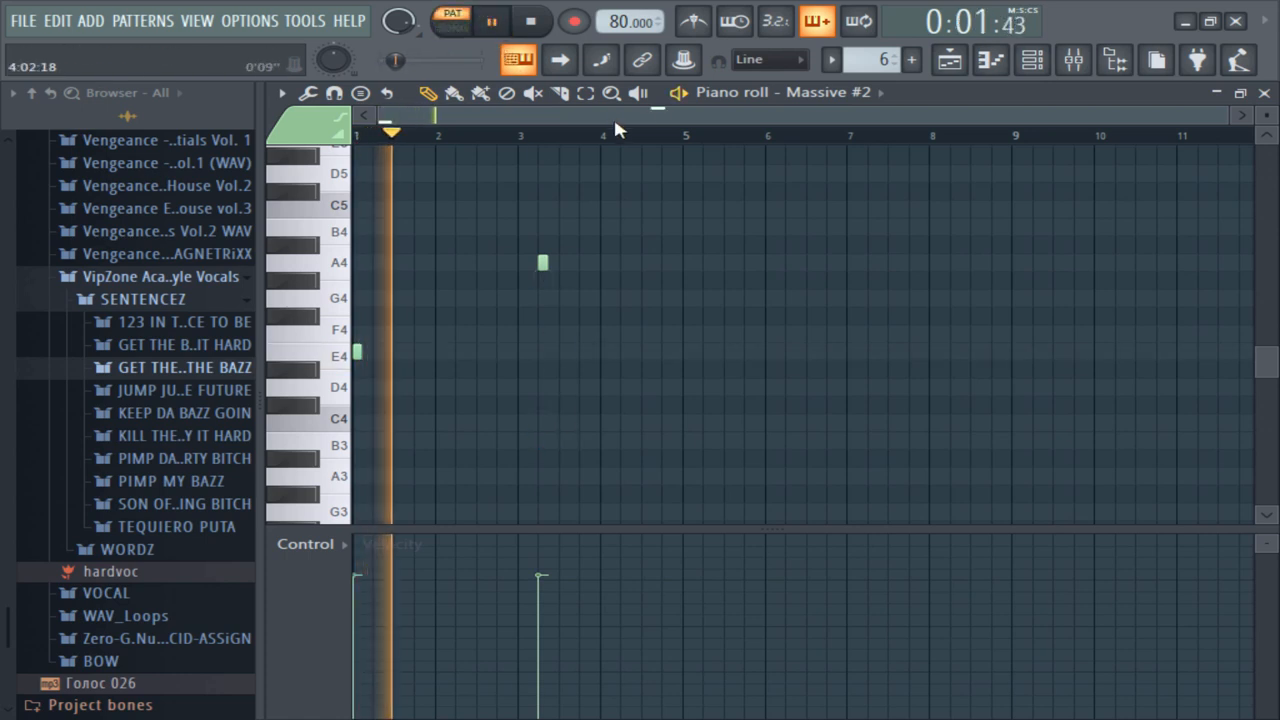
{"action": "left_click", "coordinate": [816, 20]}
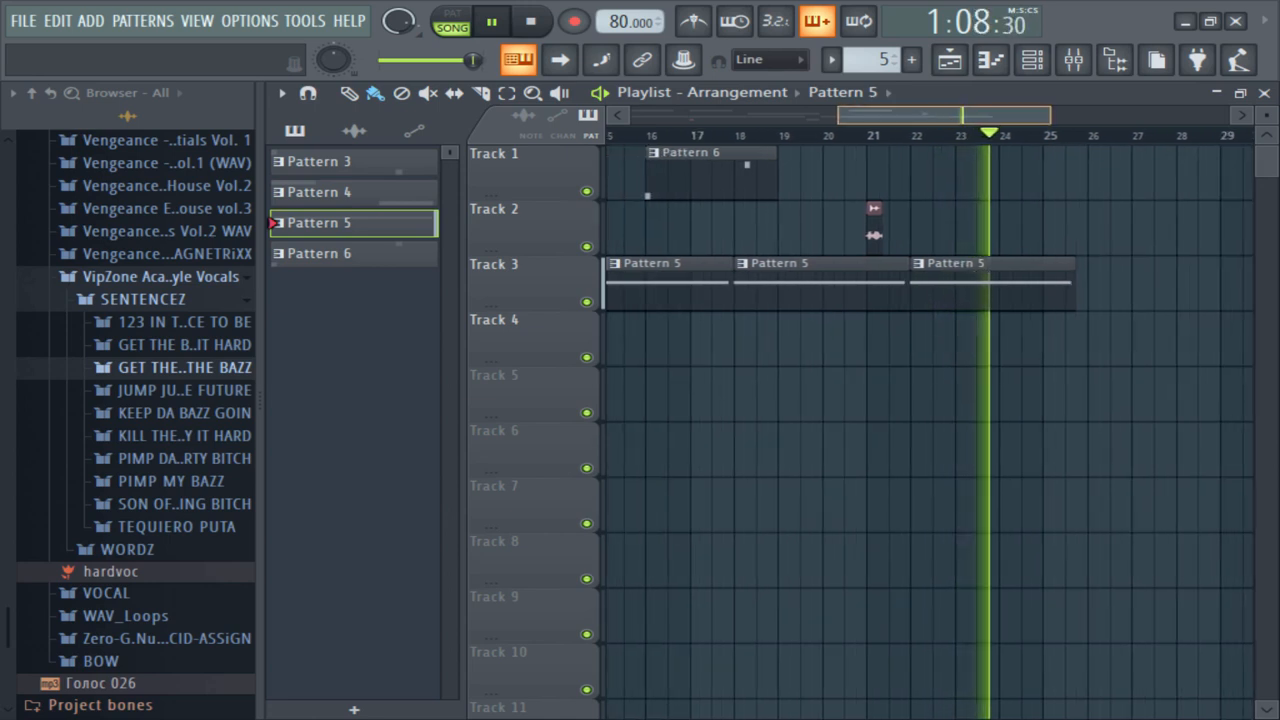
Zoom out to show the full arrangement of Patterns 3–6 and vocal clips, then stop at the start
{"action": "left_click", "coordinate": [492, 20]}
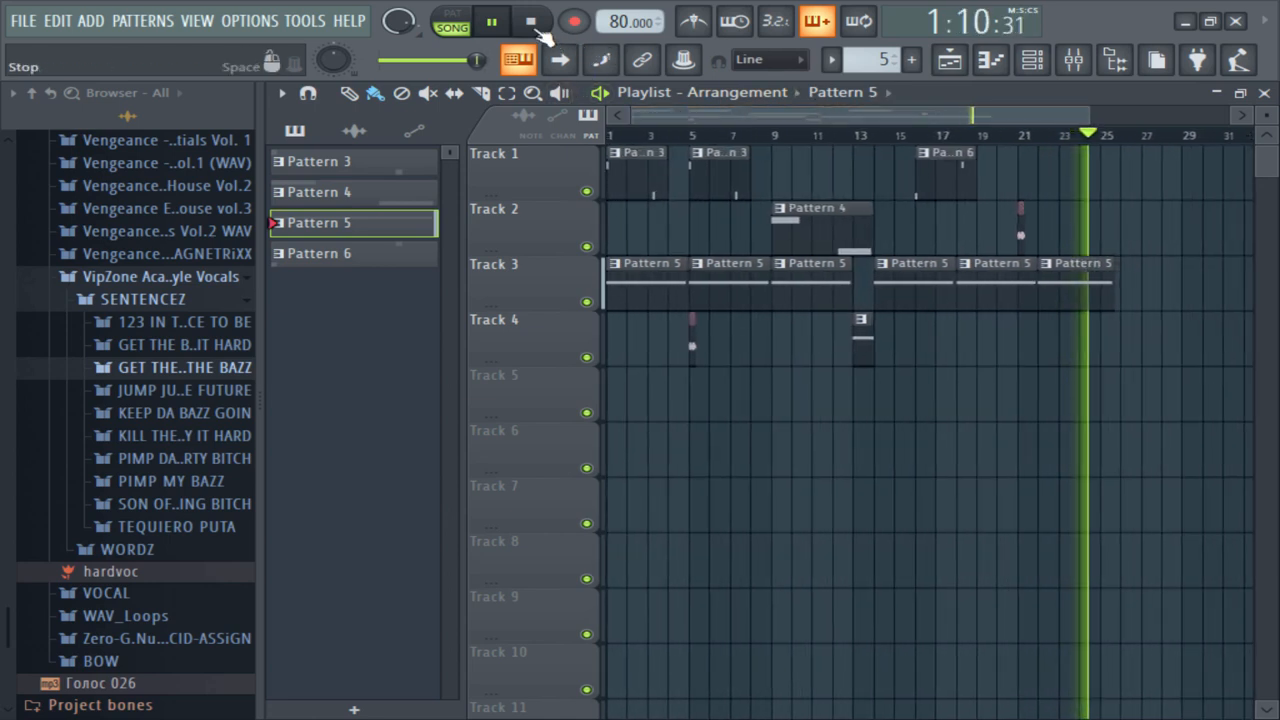
{"action": "left_click", "coordinate": [532, 20]}
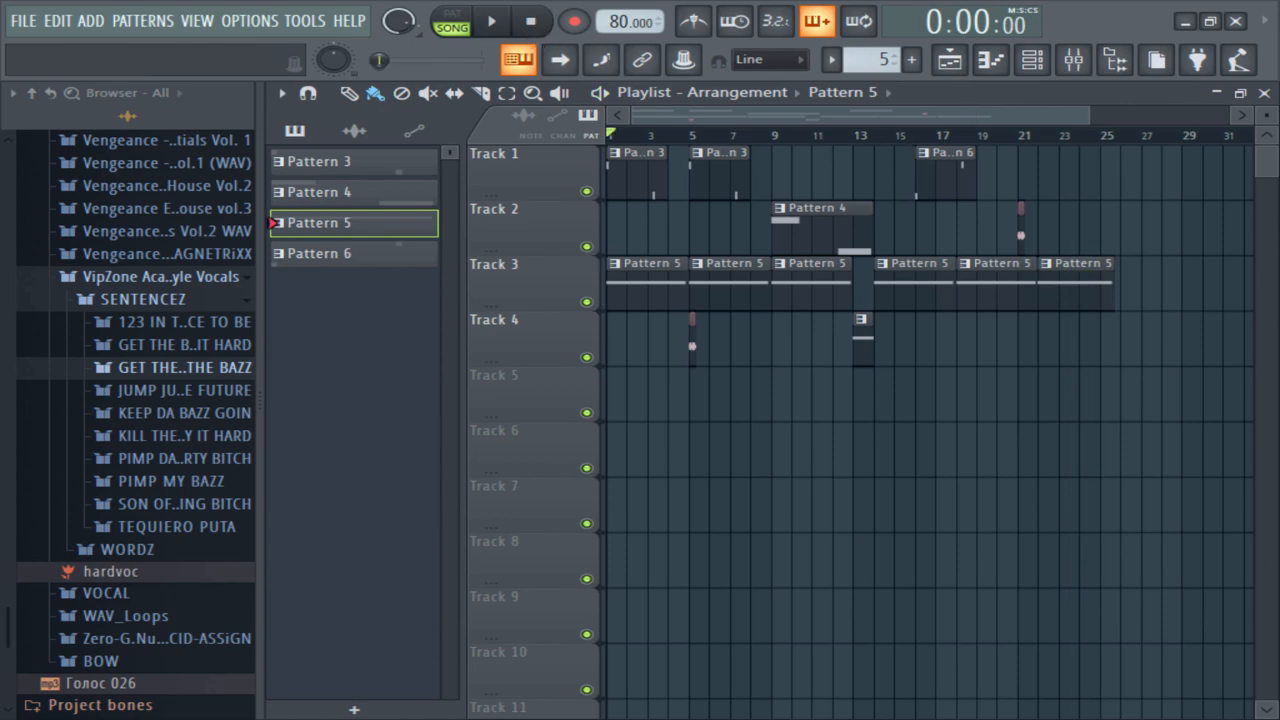